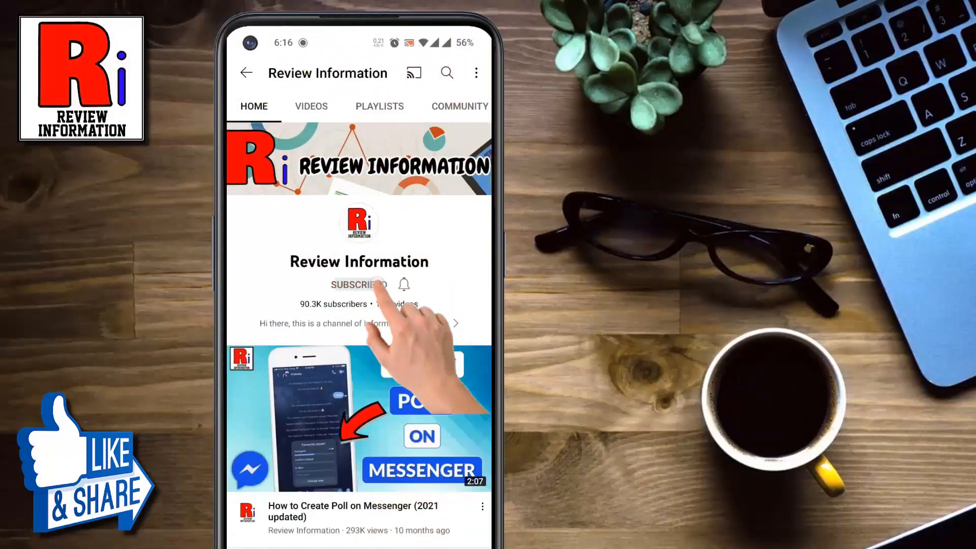
Leave the YouTube channel page and bring up the phone's app drawer
left_click(404, 284)
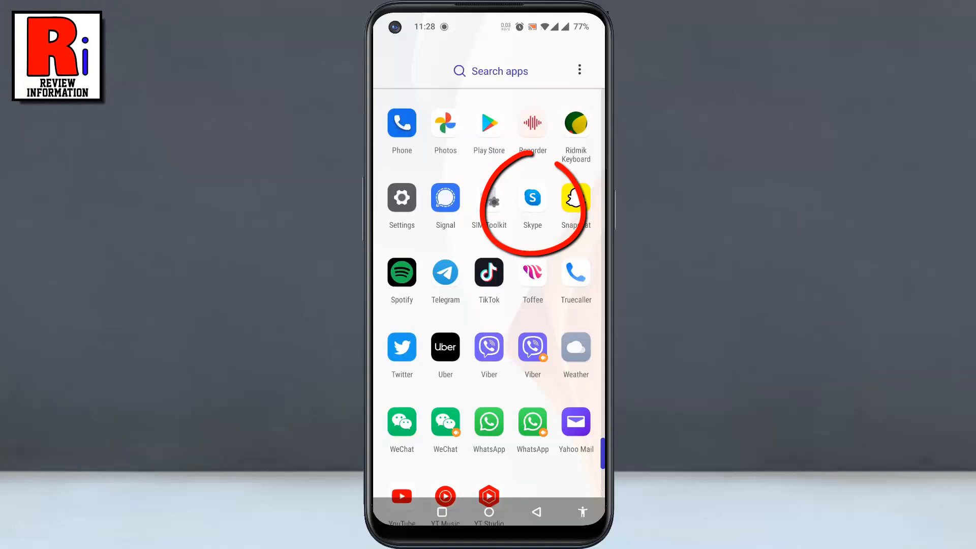
Launch Skype from the app list and start a New Group Chat
left_click(532, 199)
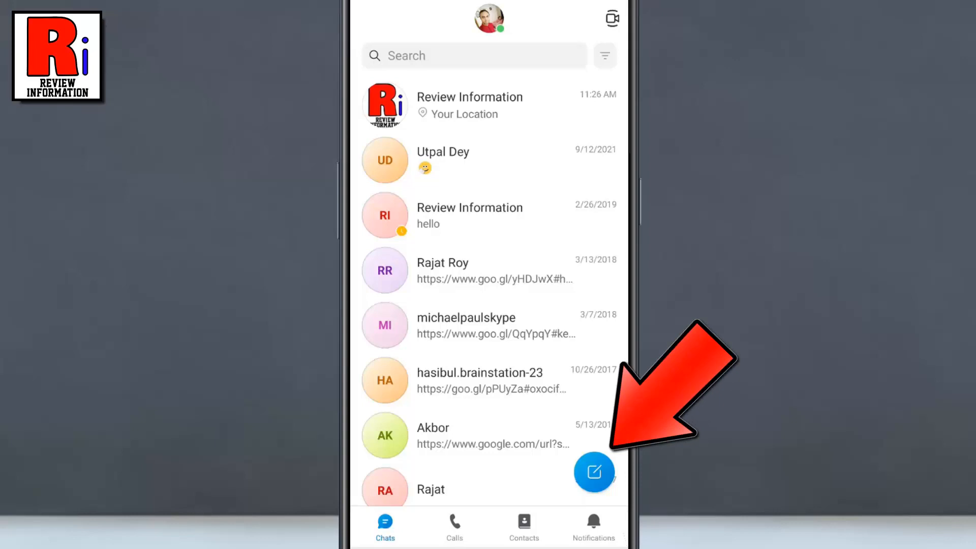
left_click(592, 472)
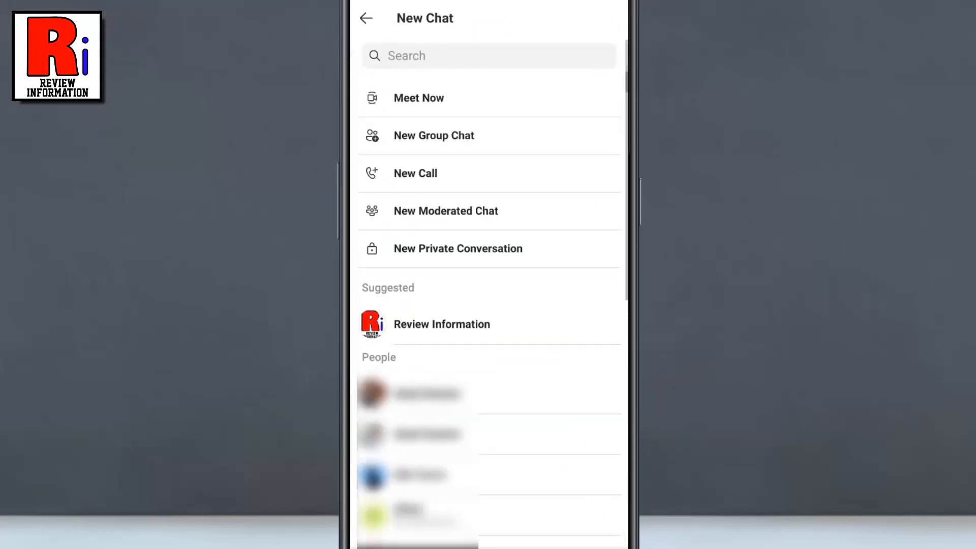
left_click(489, 135)
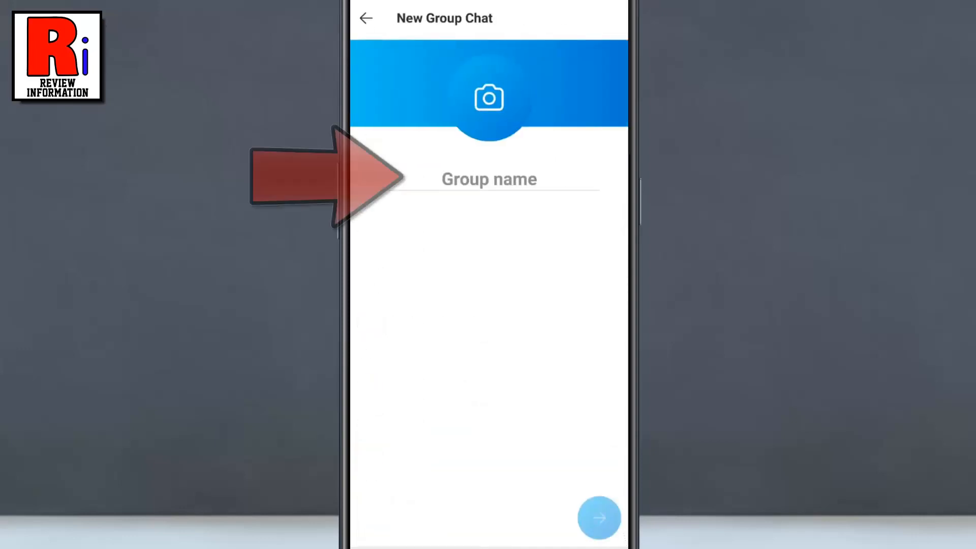
Name the group 'Friends' and go to set its picture
type("Friends")
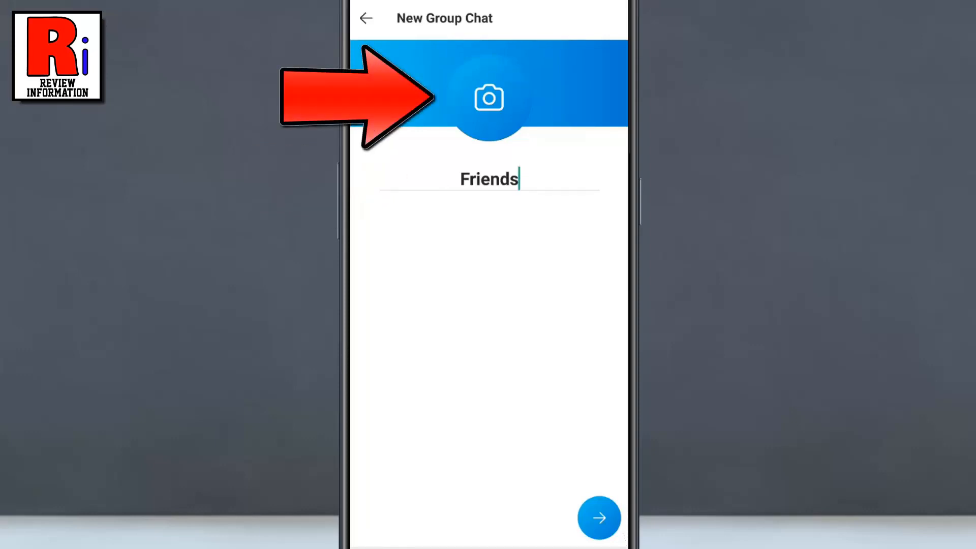
left_click(489, 98)
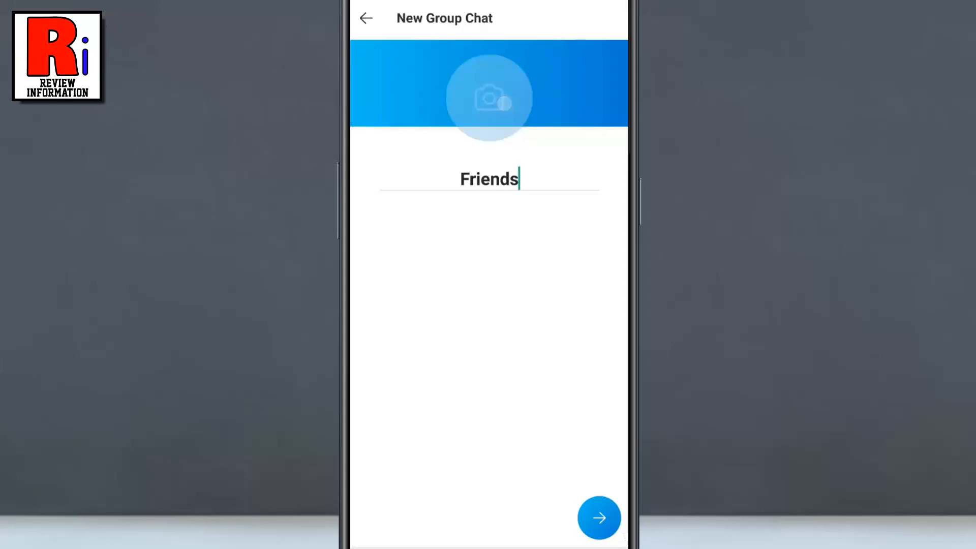
Grant photo access and set the smiling man in the T-shirt as the group photo
left_click(489, 98)
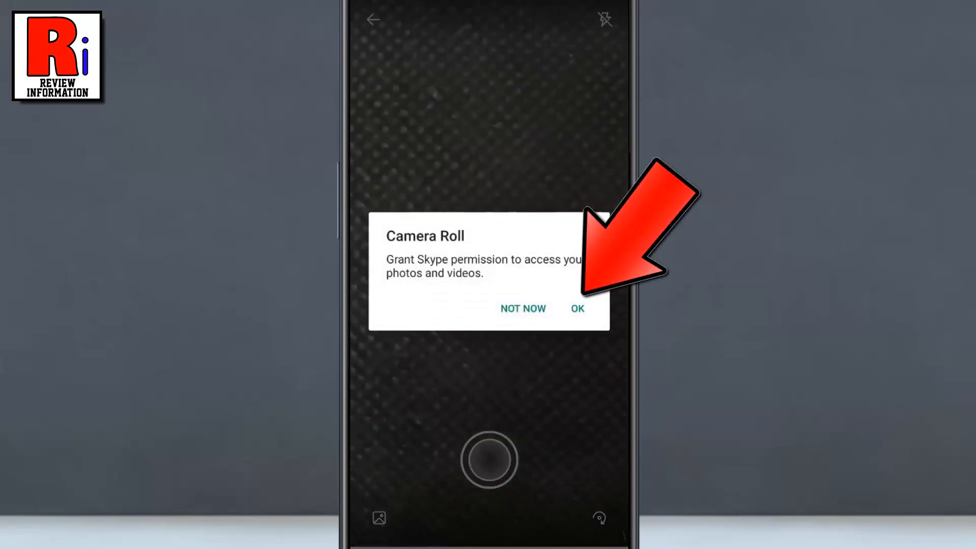
left_click(577, 309)
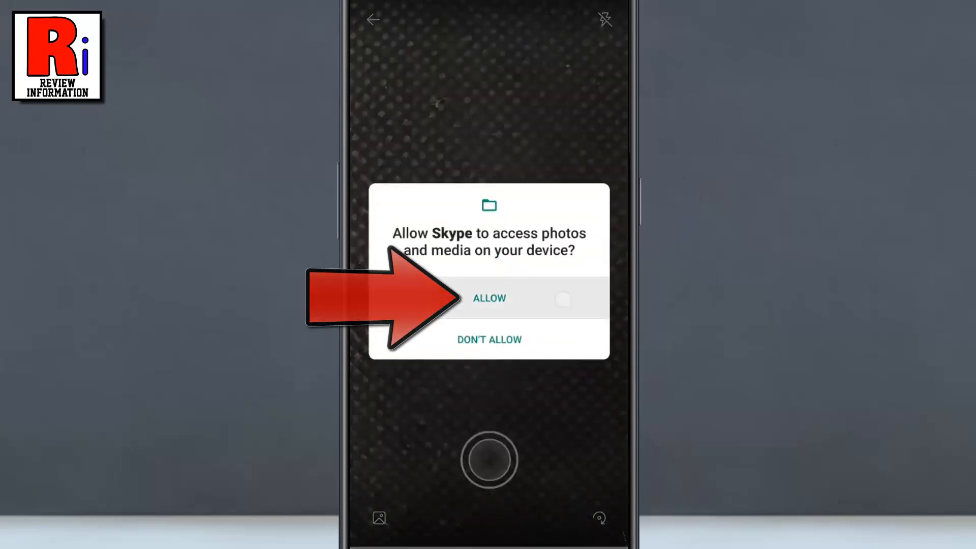
left_click(489, 298)
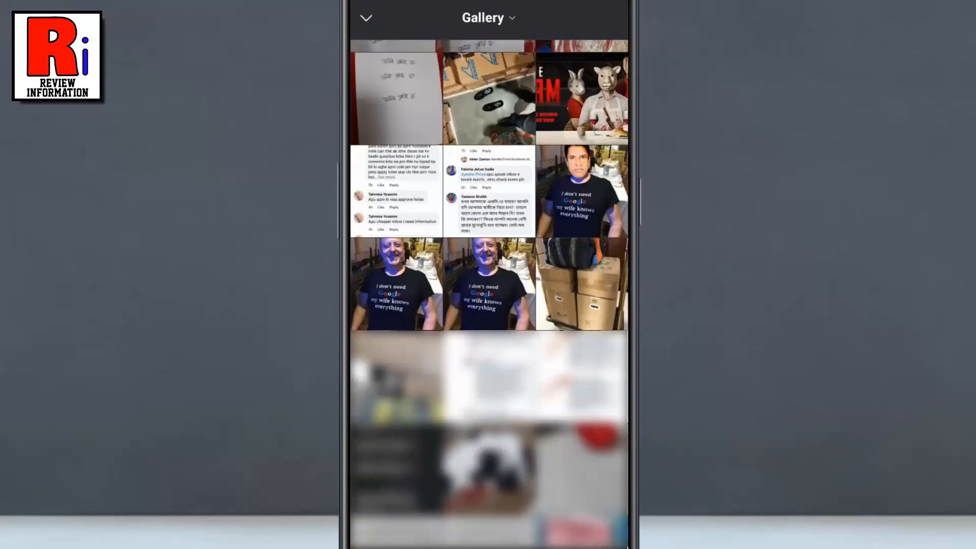
left_click(397, 284)
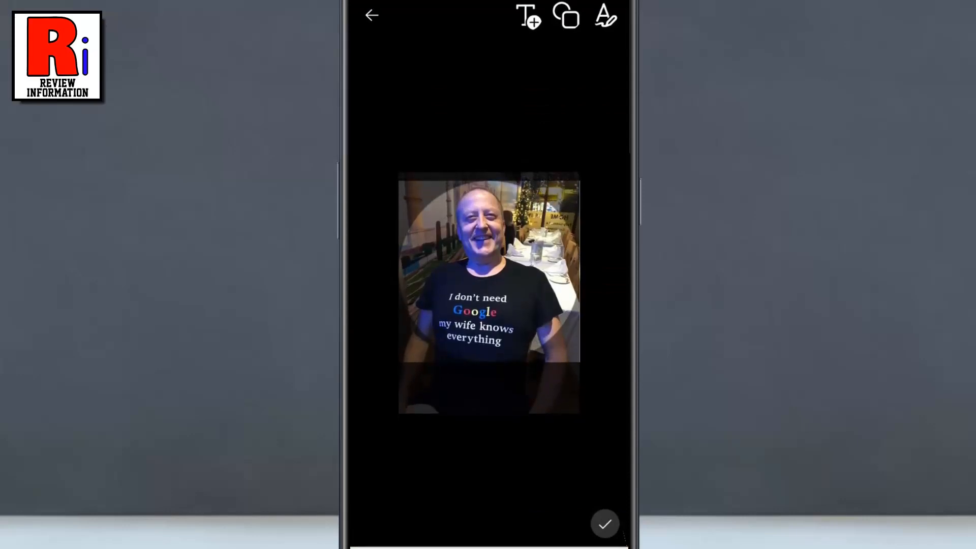
left_click(604, 523)
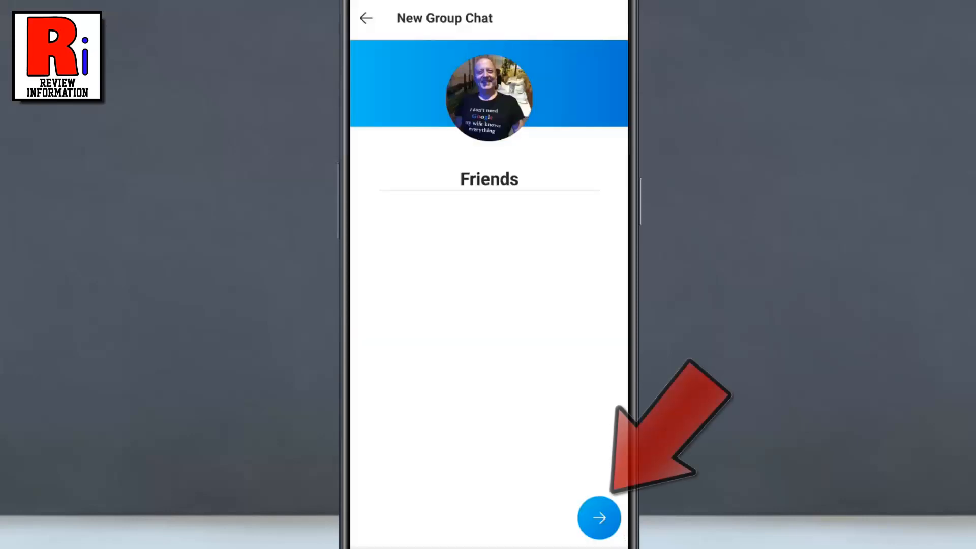
left_click(599, 517)
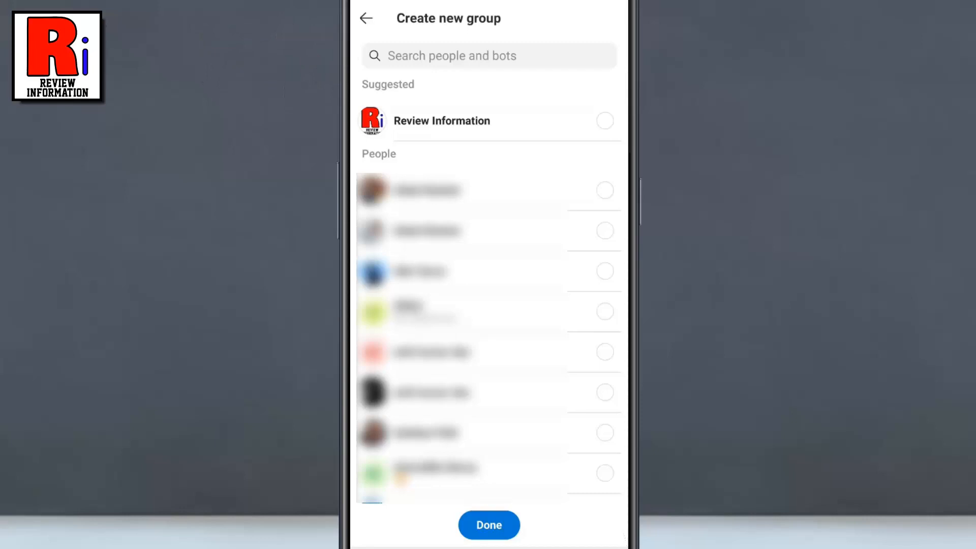
Tick Review Information and other contacts, creating the five-participant Friends group
left_click(604, 121)
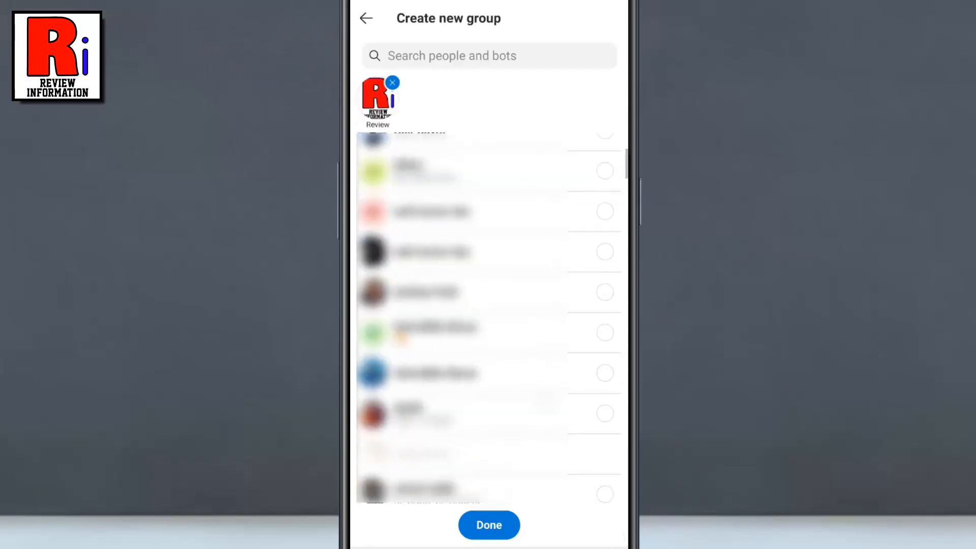
scroll("down", 3)
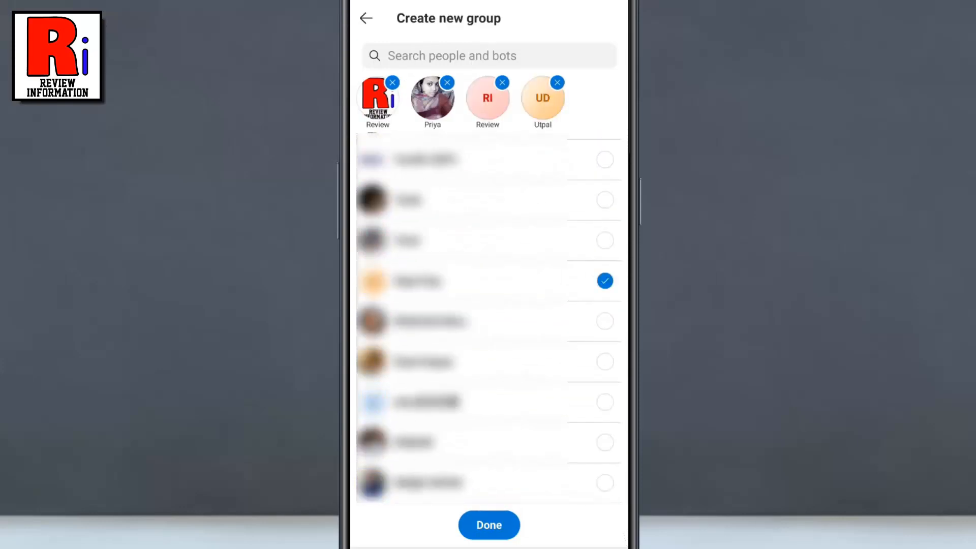
left_click(489, 524)
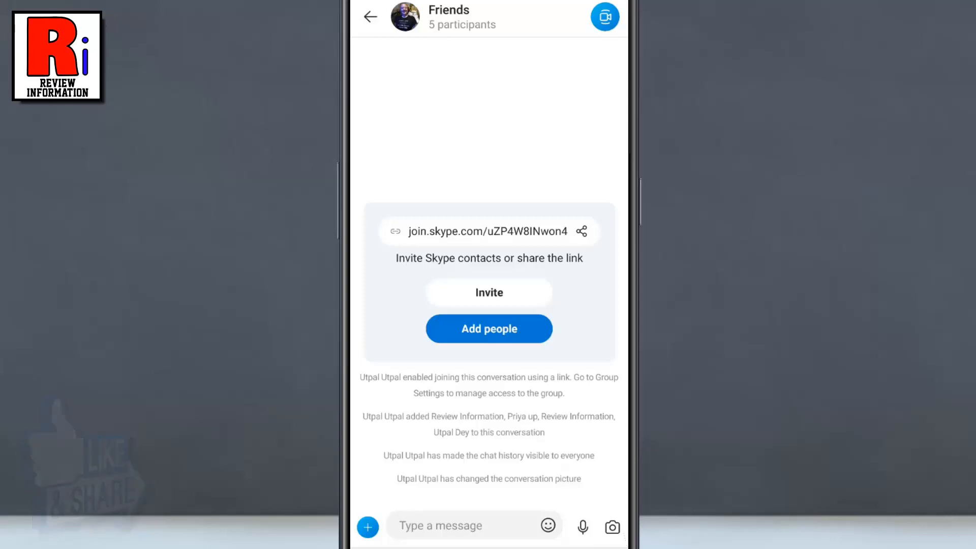
Send the message 'Hello' to the Friends group chat
type("Hell")
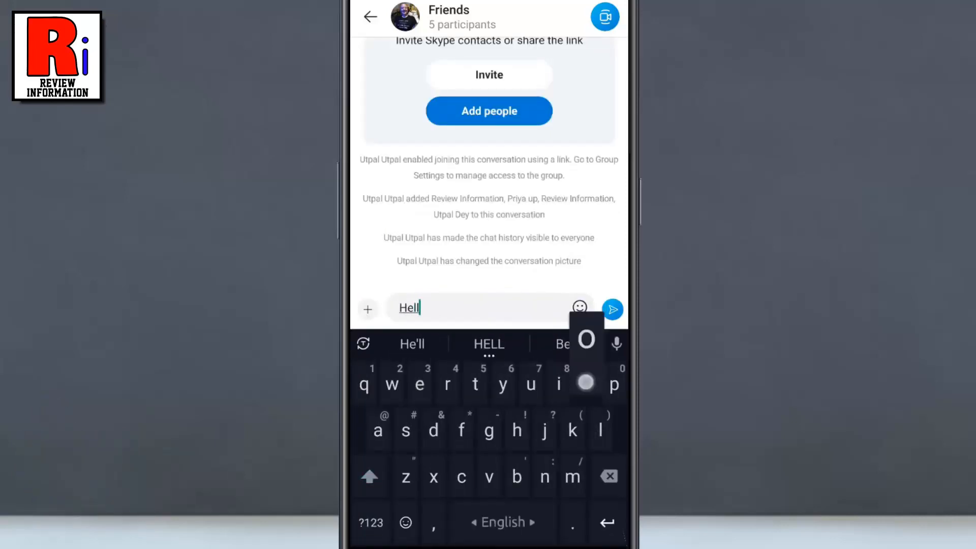
left_click(612, 309)
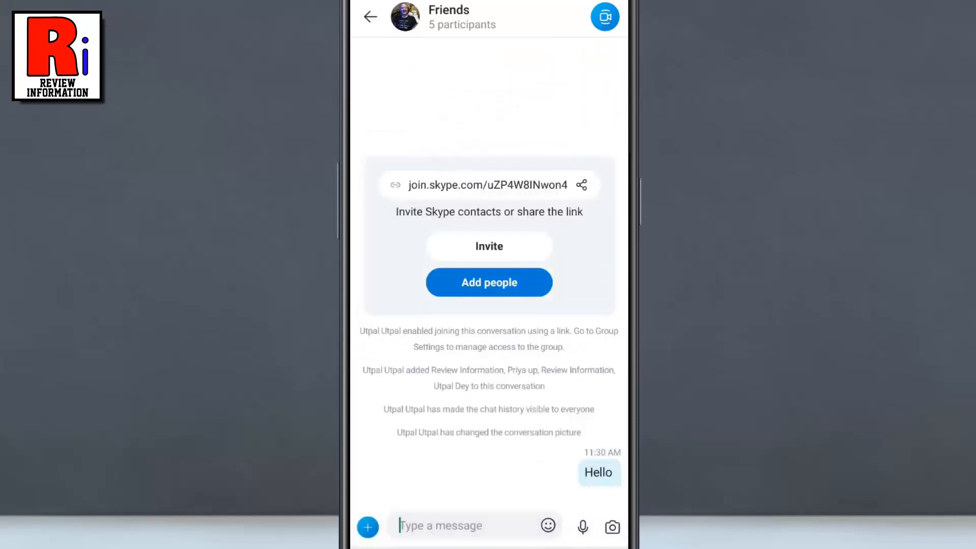